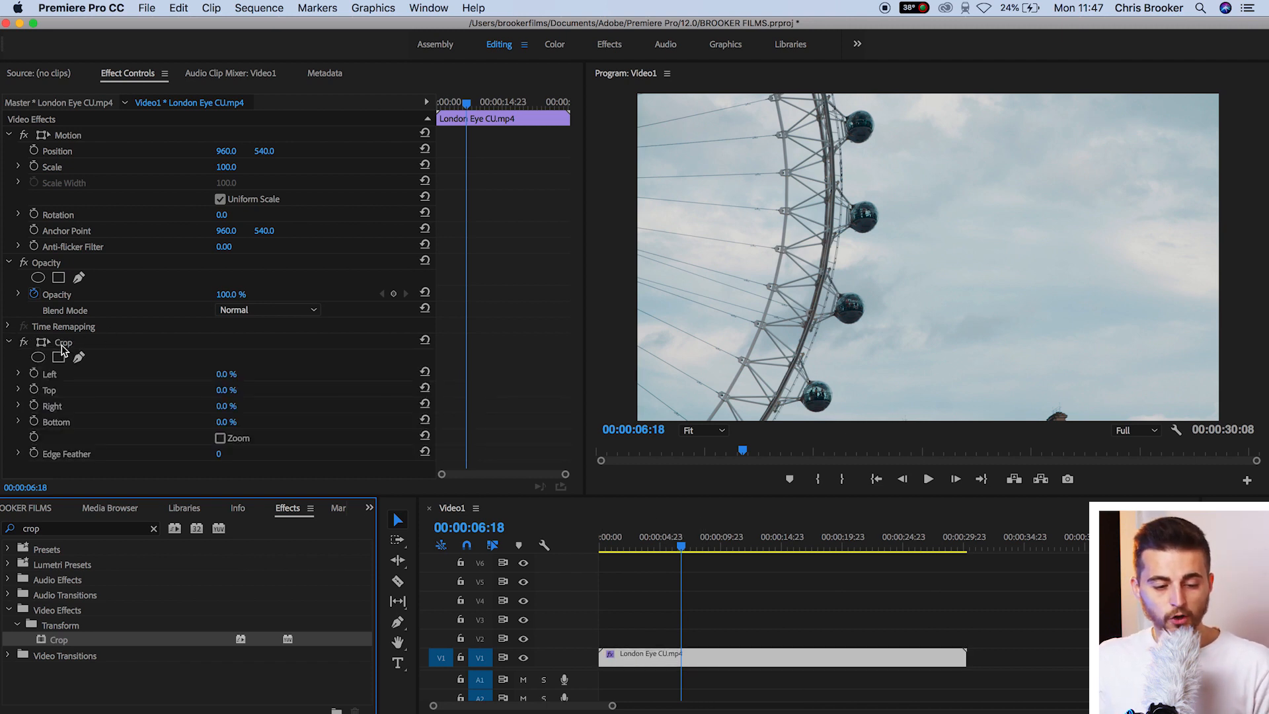
Show the Crop handles and drag the clip's left and right crop edges inward
click(63, 341)
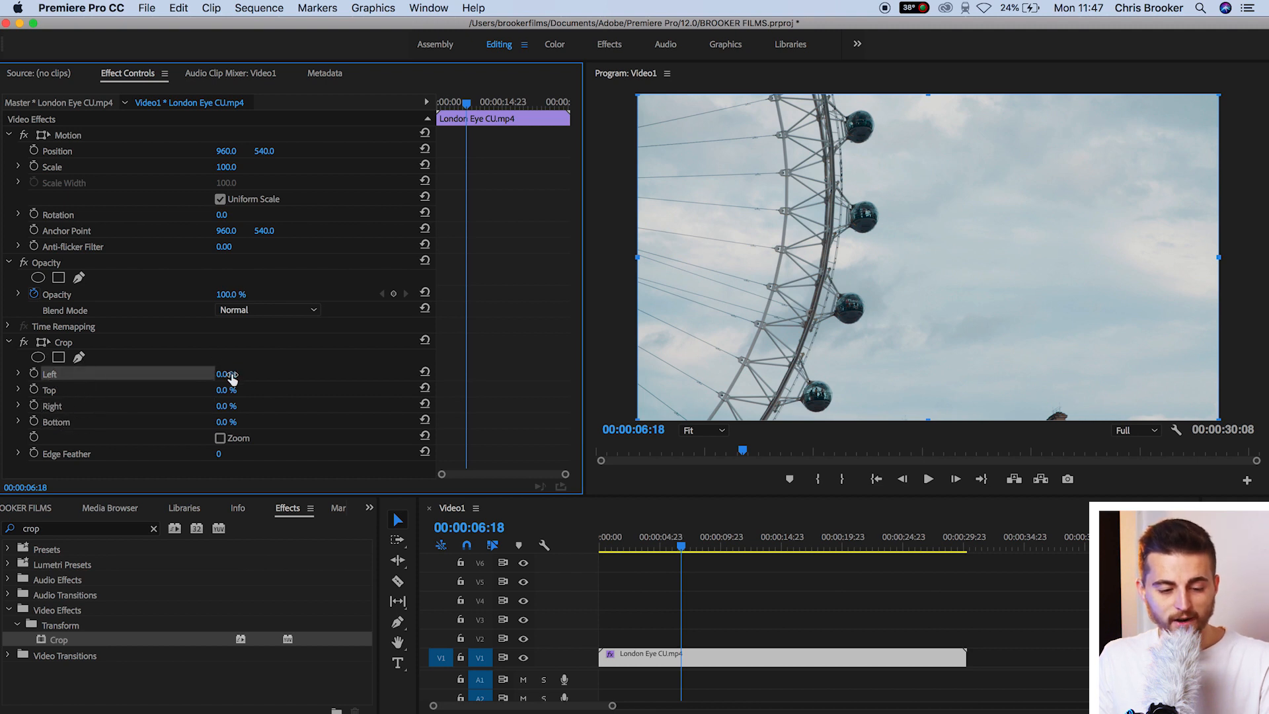
drag(227, 373, 259, 373)
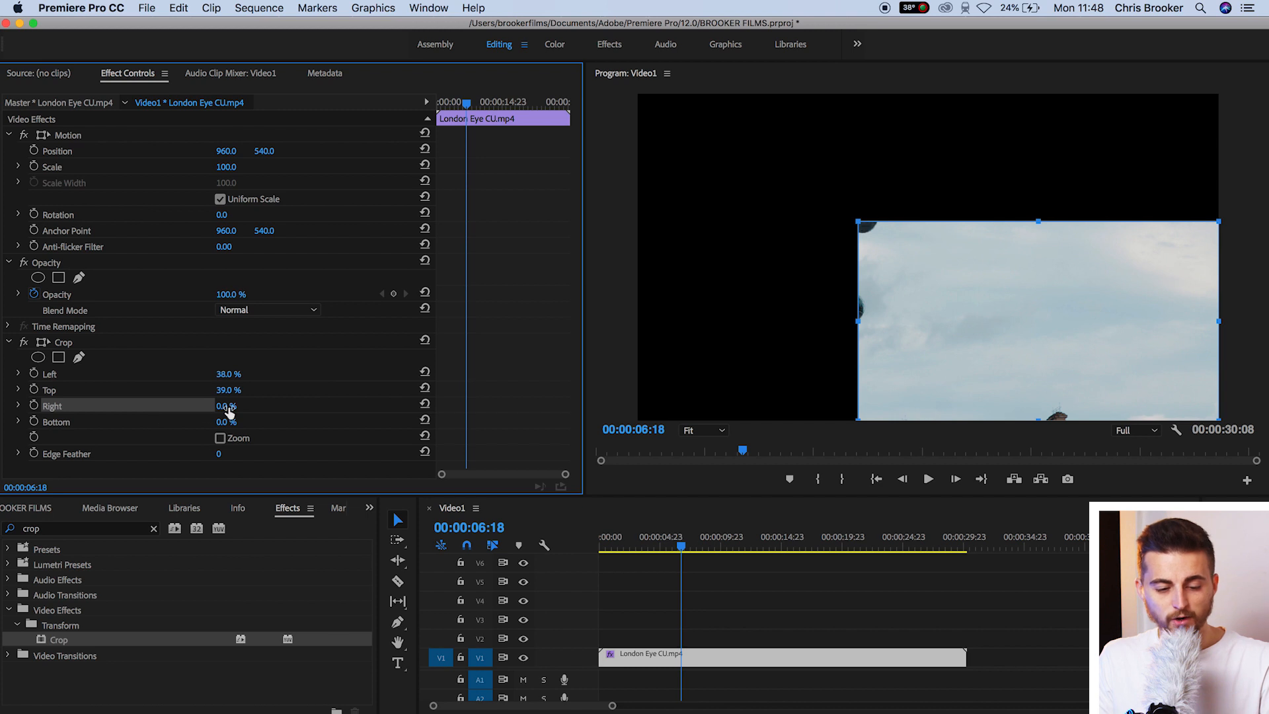
drag(223, 405, 226, 405)
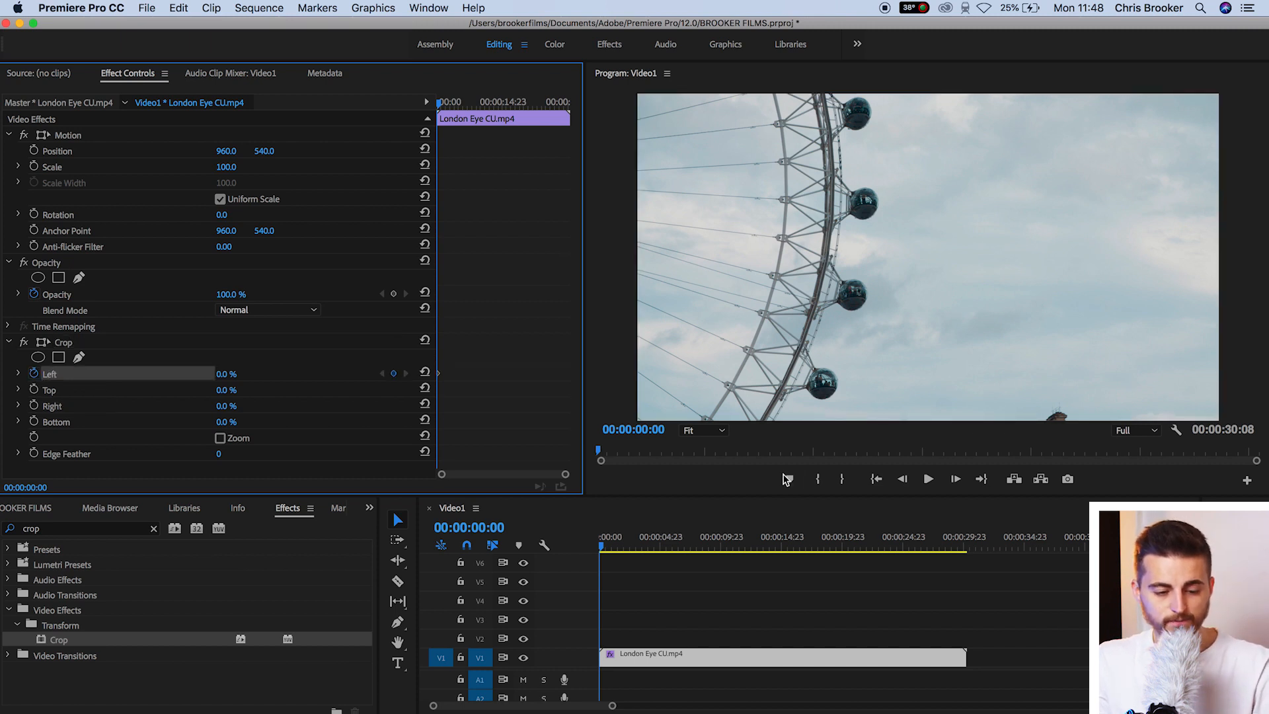
Reset the Crop values on the London Eye clip in Effect Controls
click(655, 547)
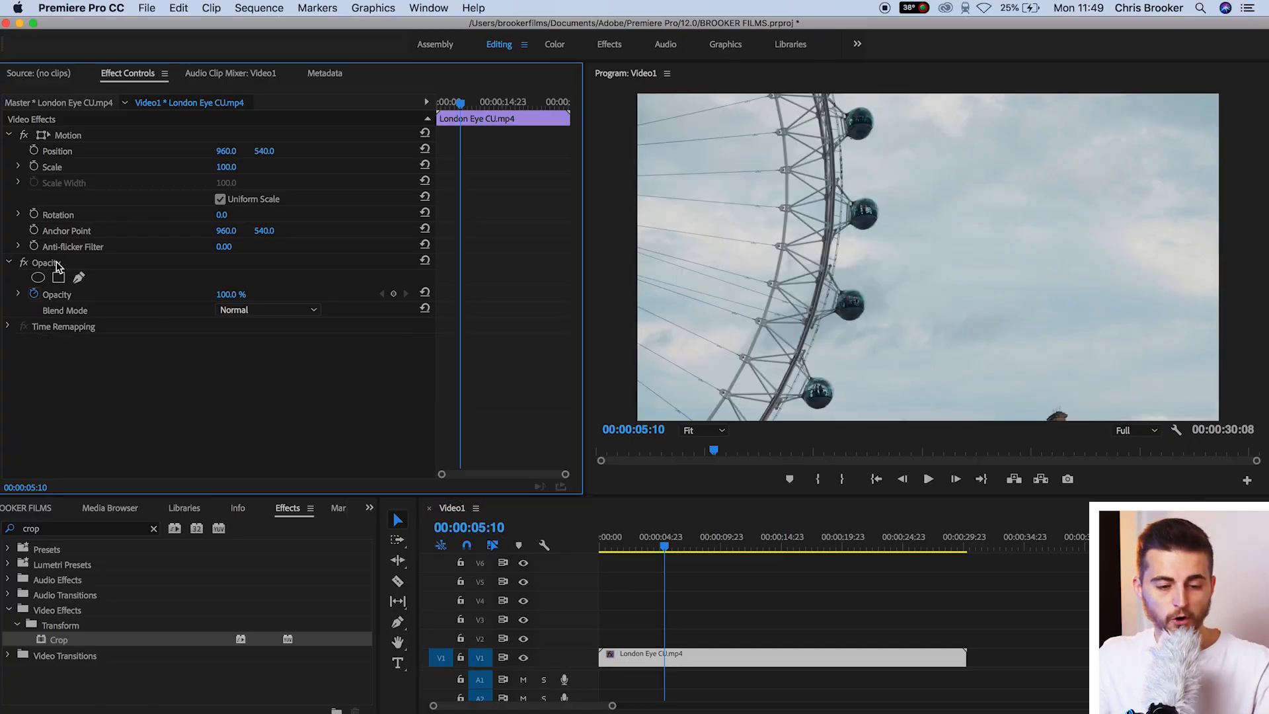
Select Opacity, zoom the Program Monitor to 50%, and pick the free-draw bezier pen
click(46, 263)
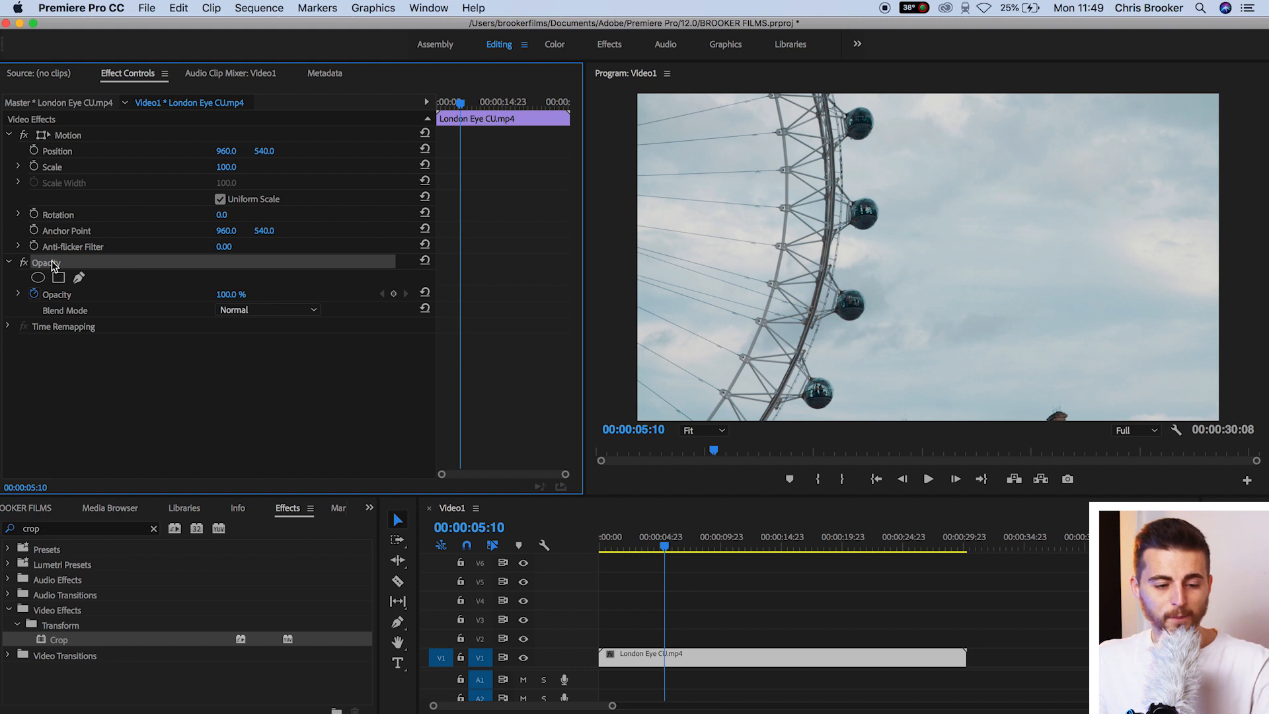
mouse_move(58, 277)
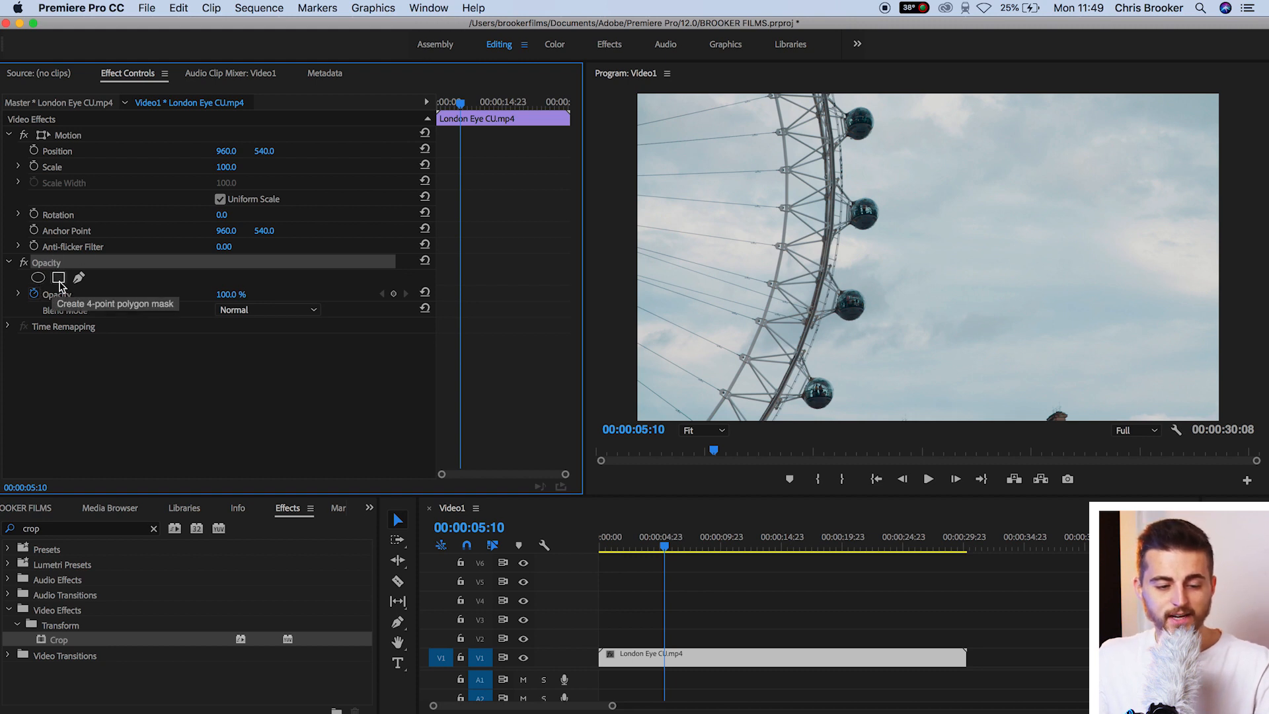
mouse_move(79, 278)
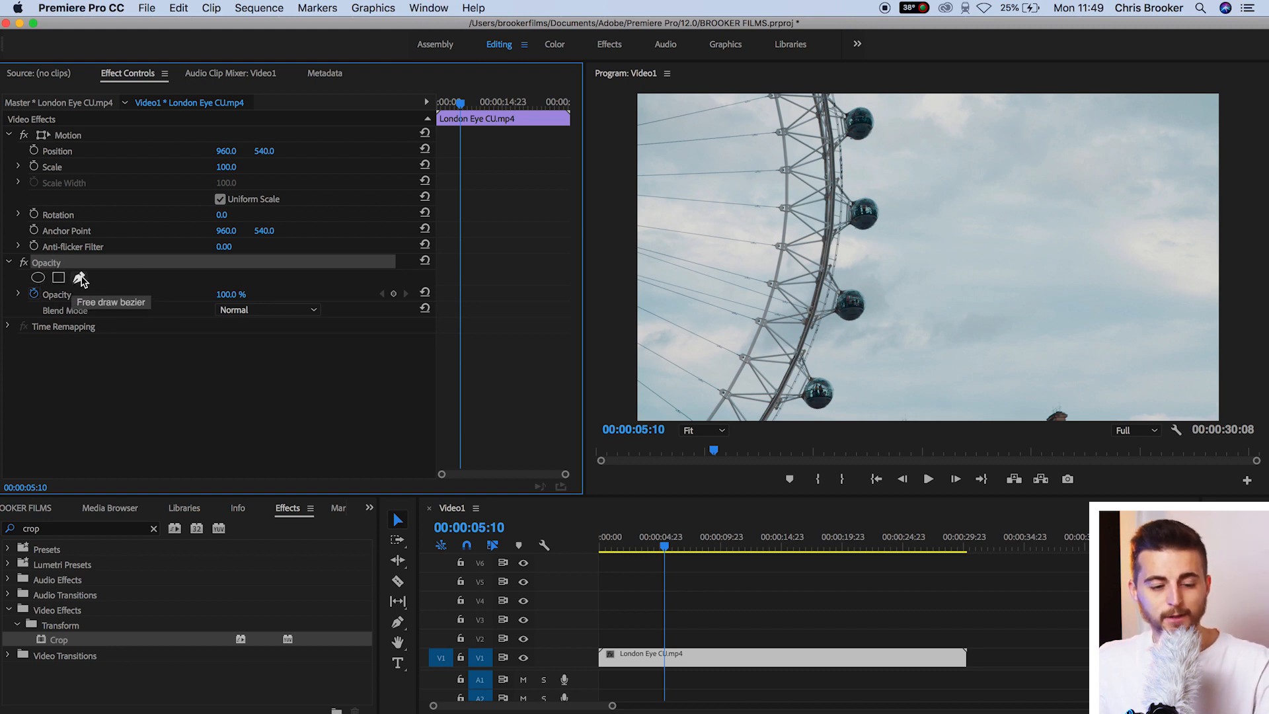
mouse_move(108, 302)
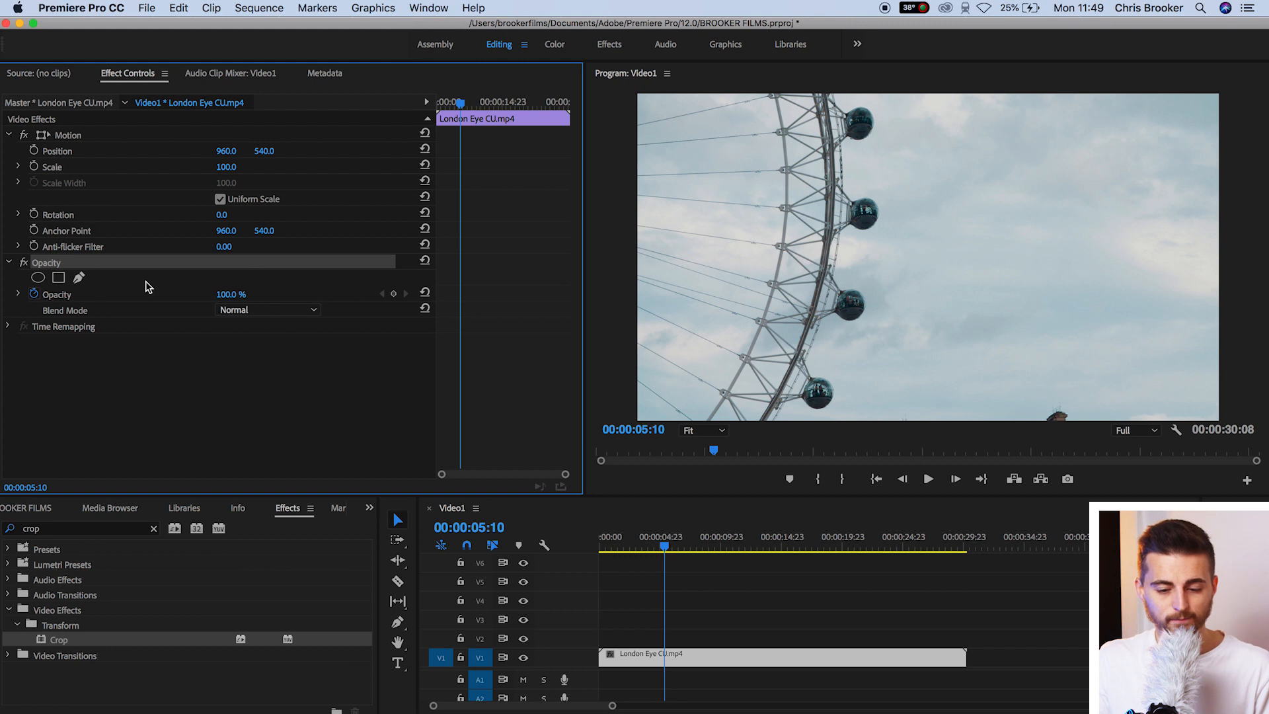
click(700, 430)
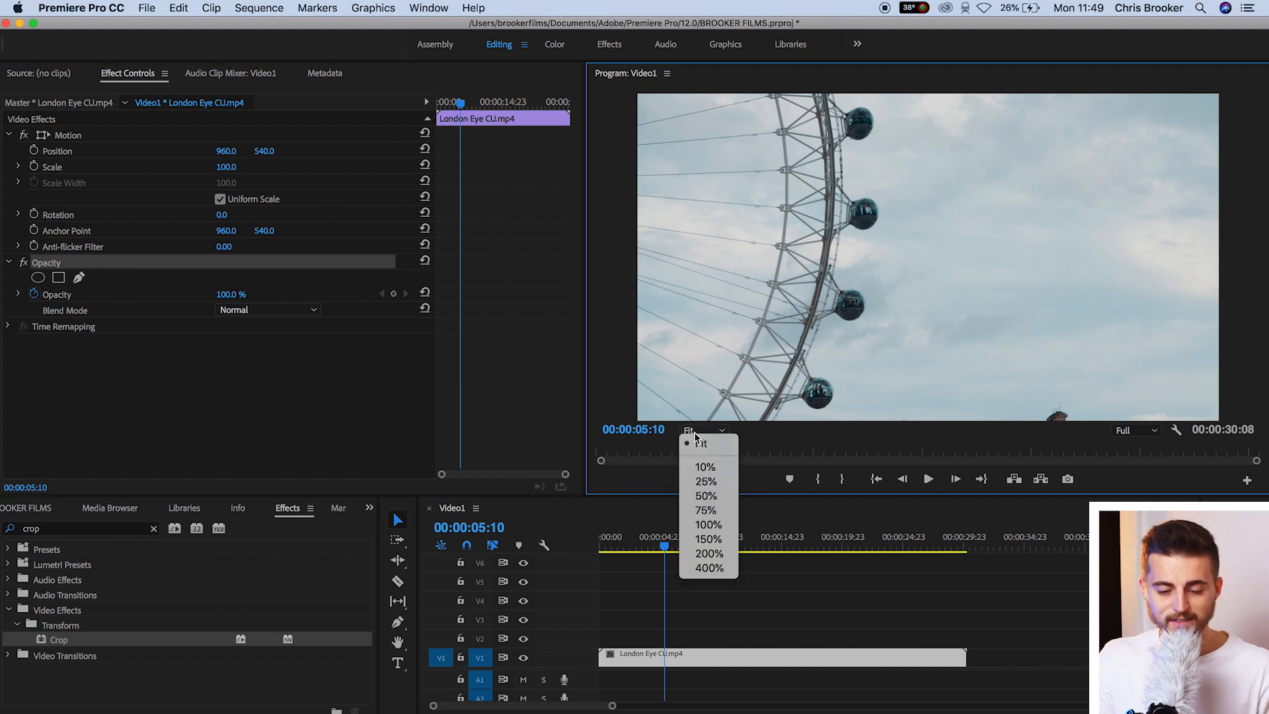
click(705, 494)
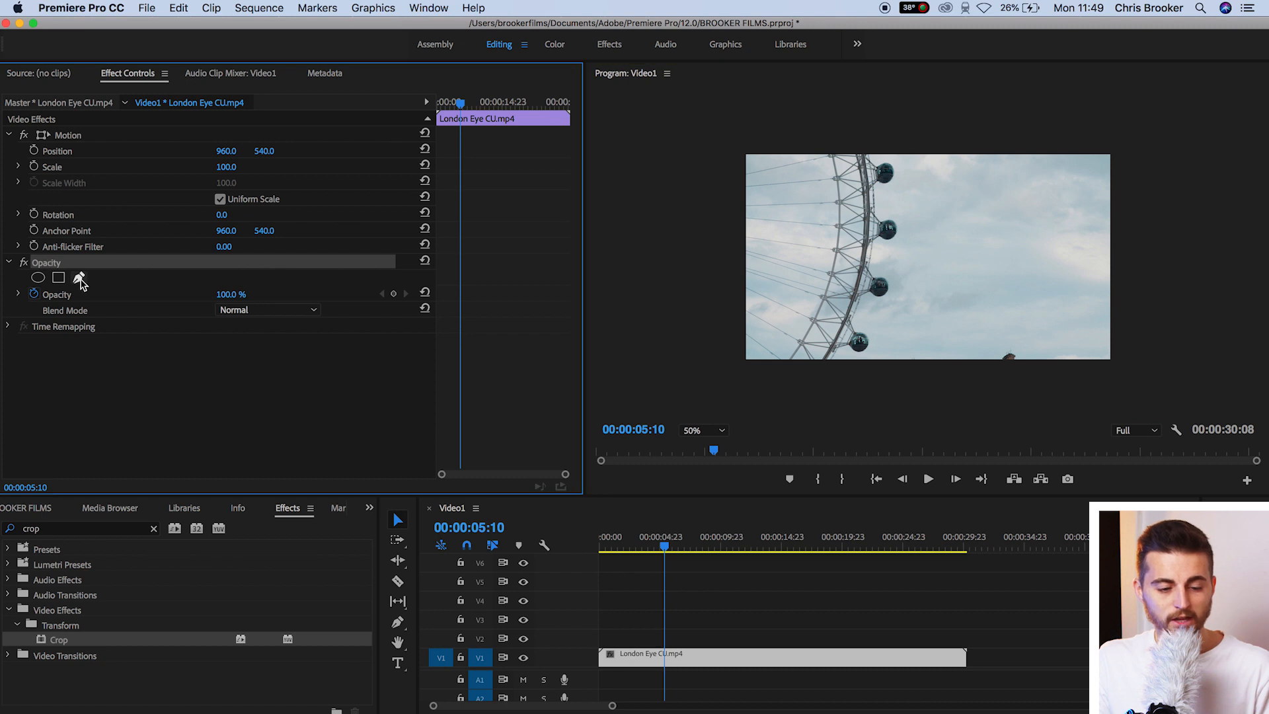
click(79, 278)
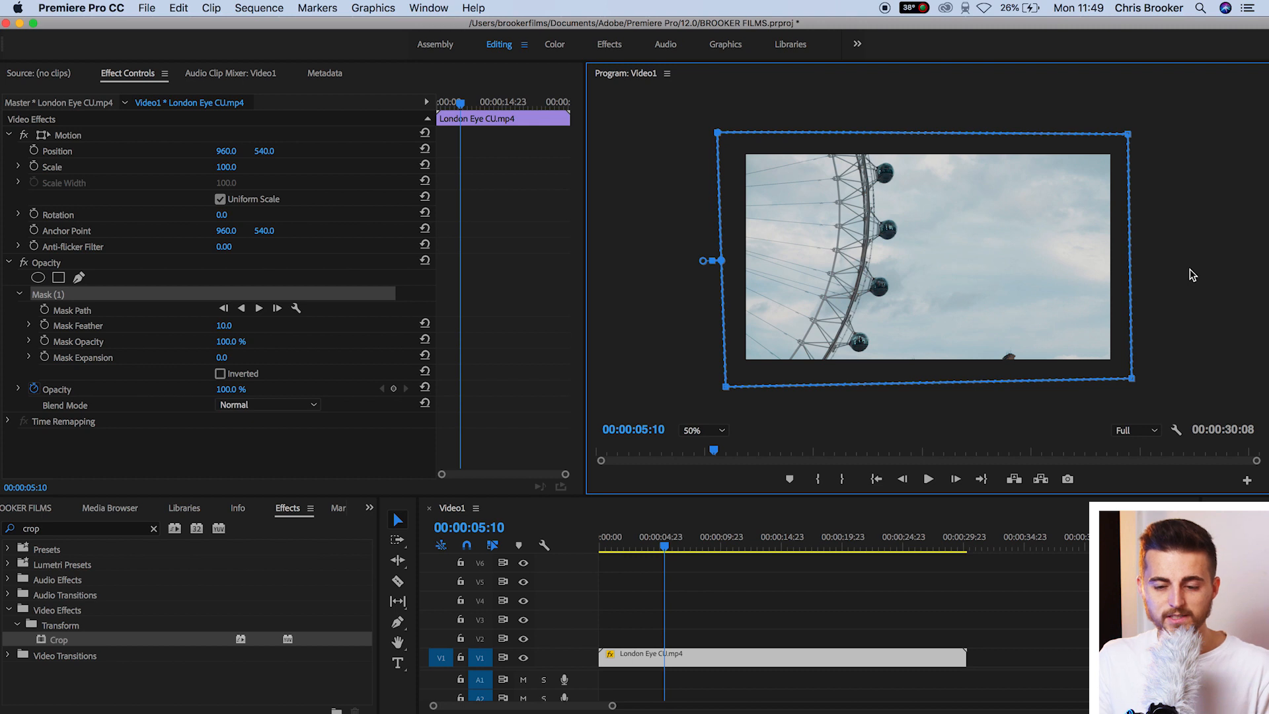
mouse_move(48, 314)
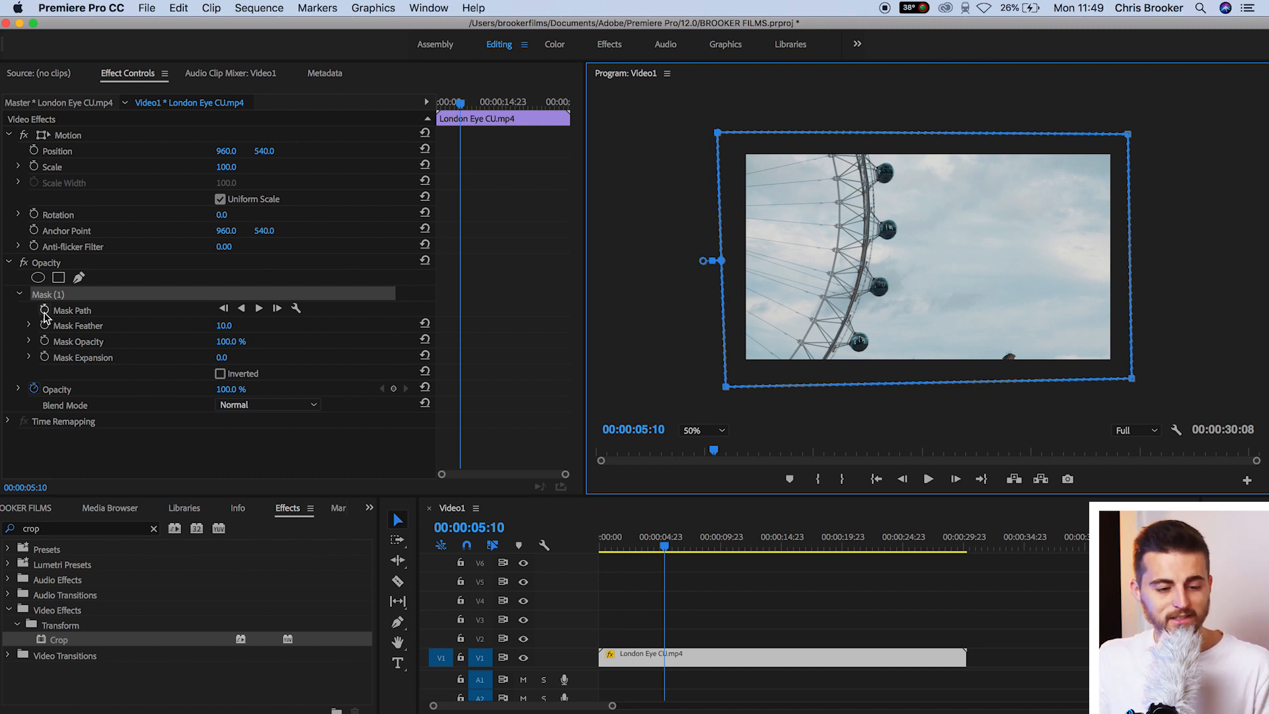
Turn on the Mask Path stopwatch to set the first mask keyframe
click(71, 310)
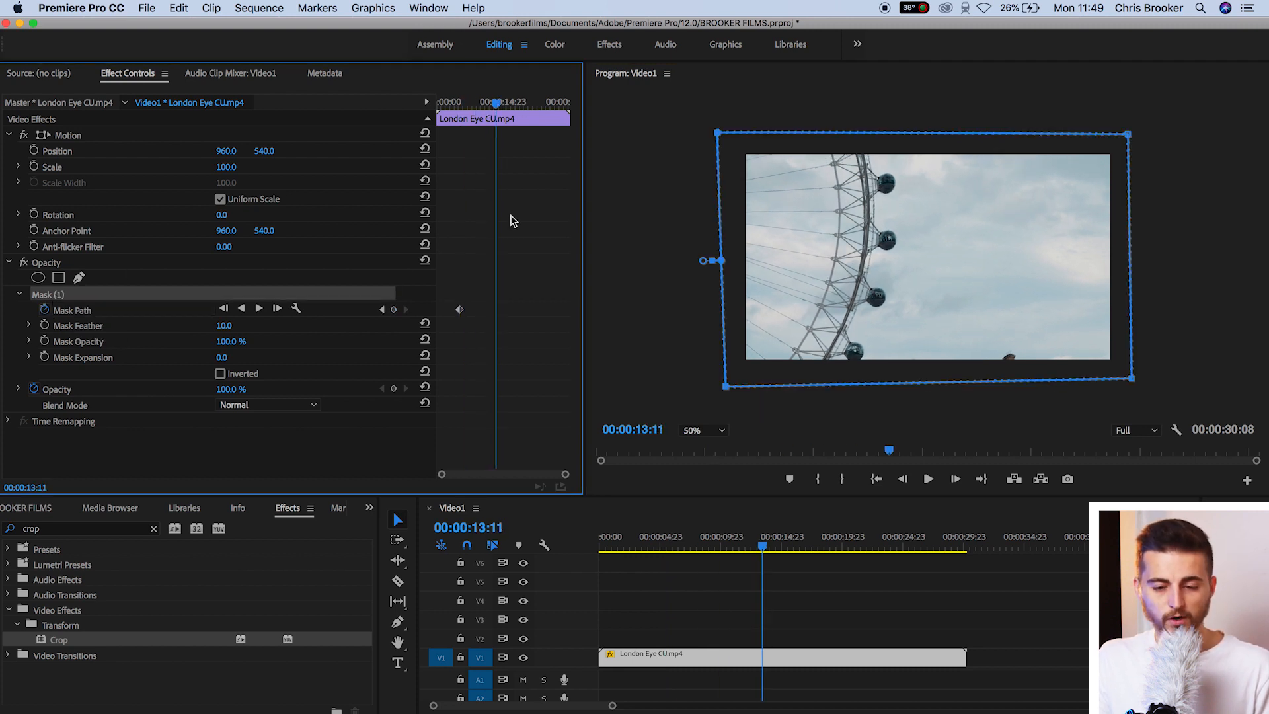
Raise the mask's lower-left and lower-right corners, then move the playhead earlier
drag(725, 386, 728, 396)
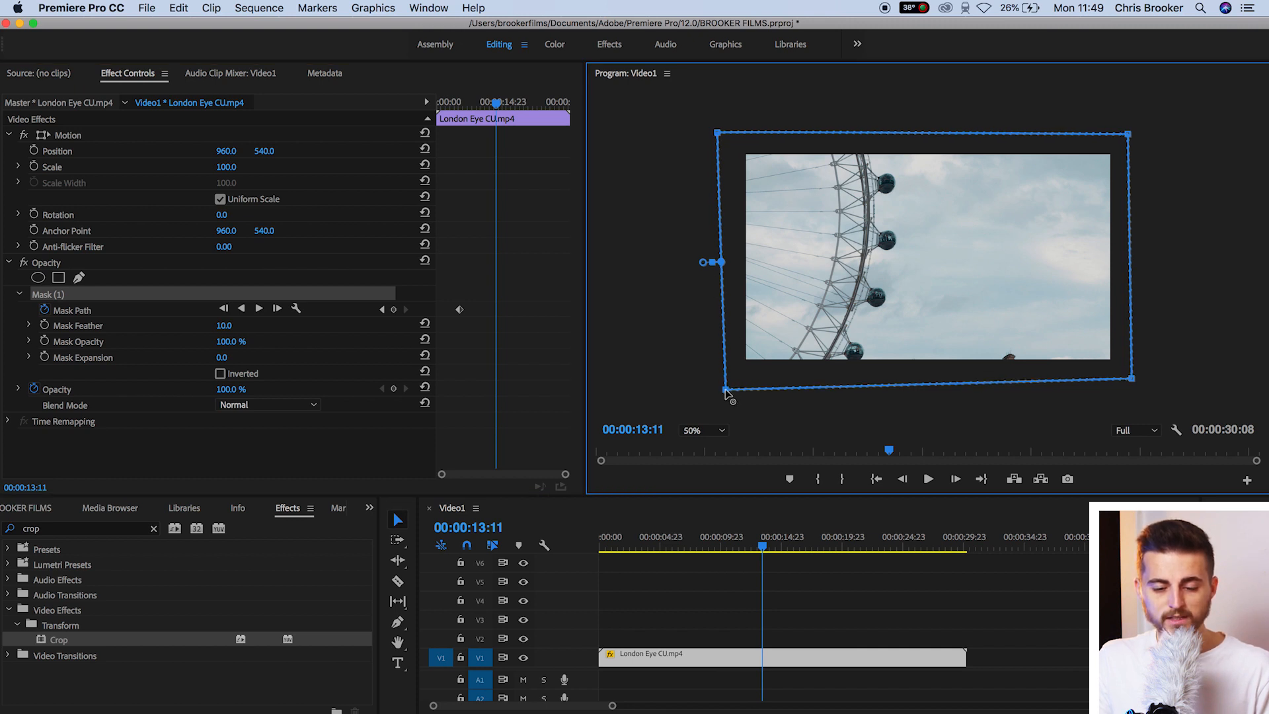
drag(725, 390, 720, 135)
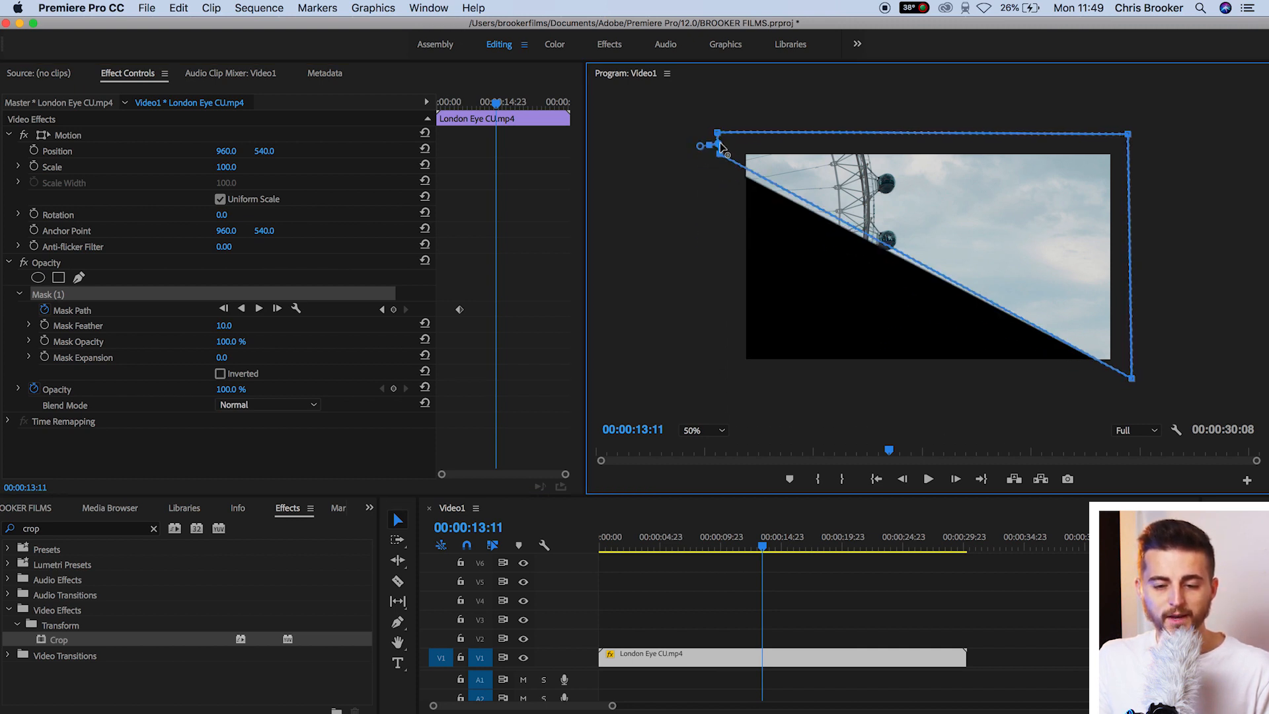
drag(720, 148, 711, 131)
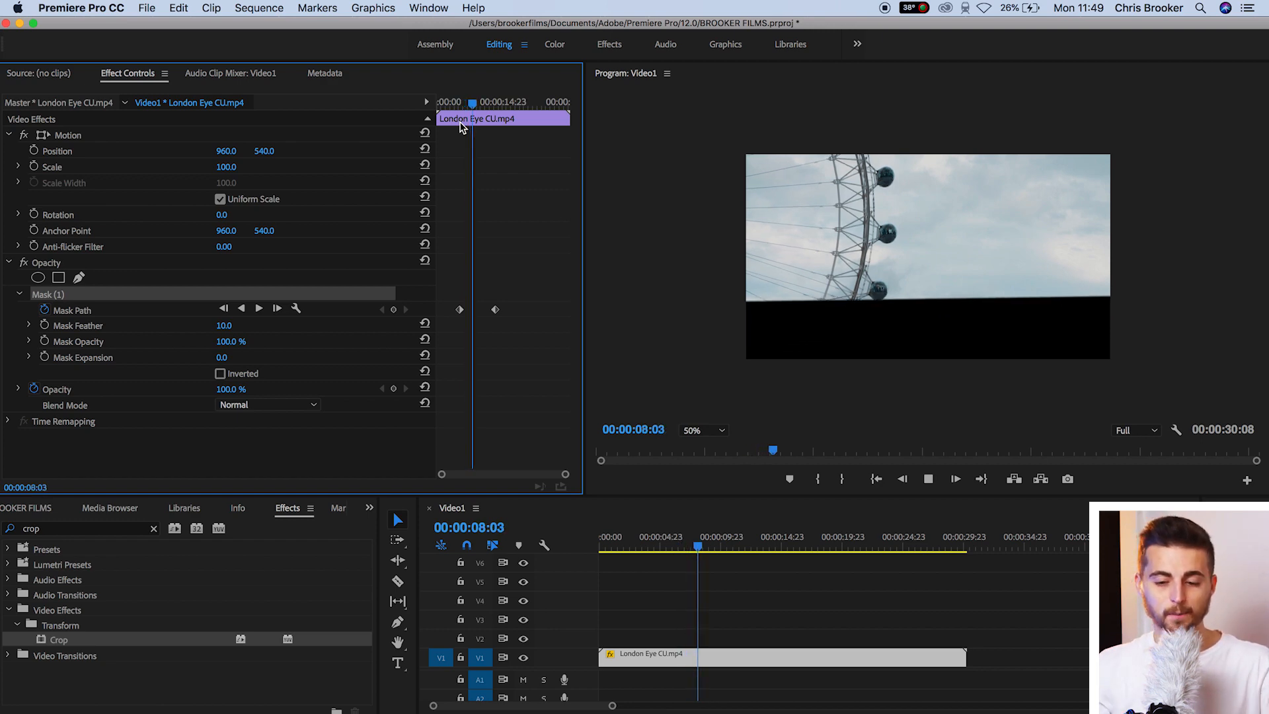
click(38, 278)
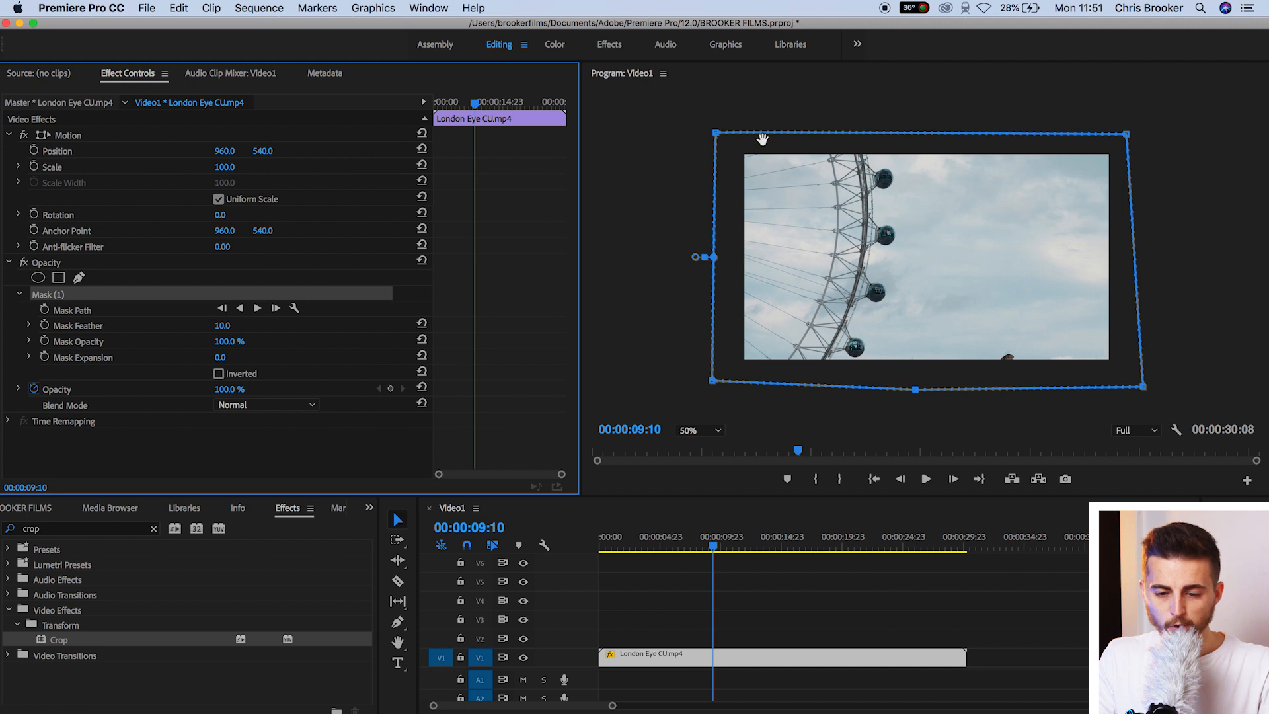
mouse_move(943, 139)
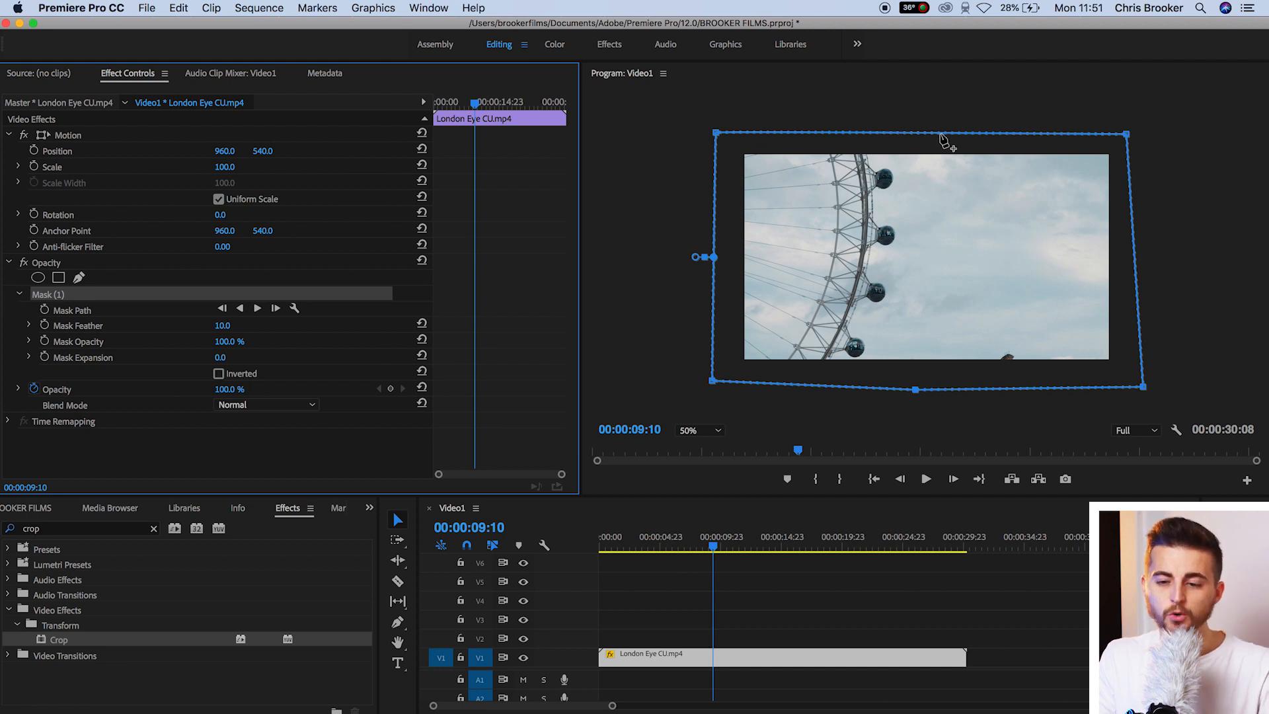
mouse_move(914, 140)
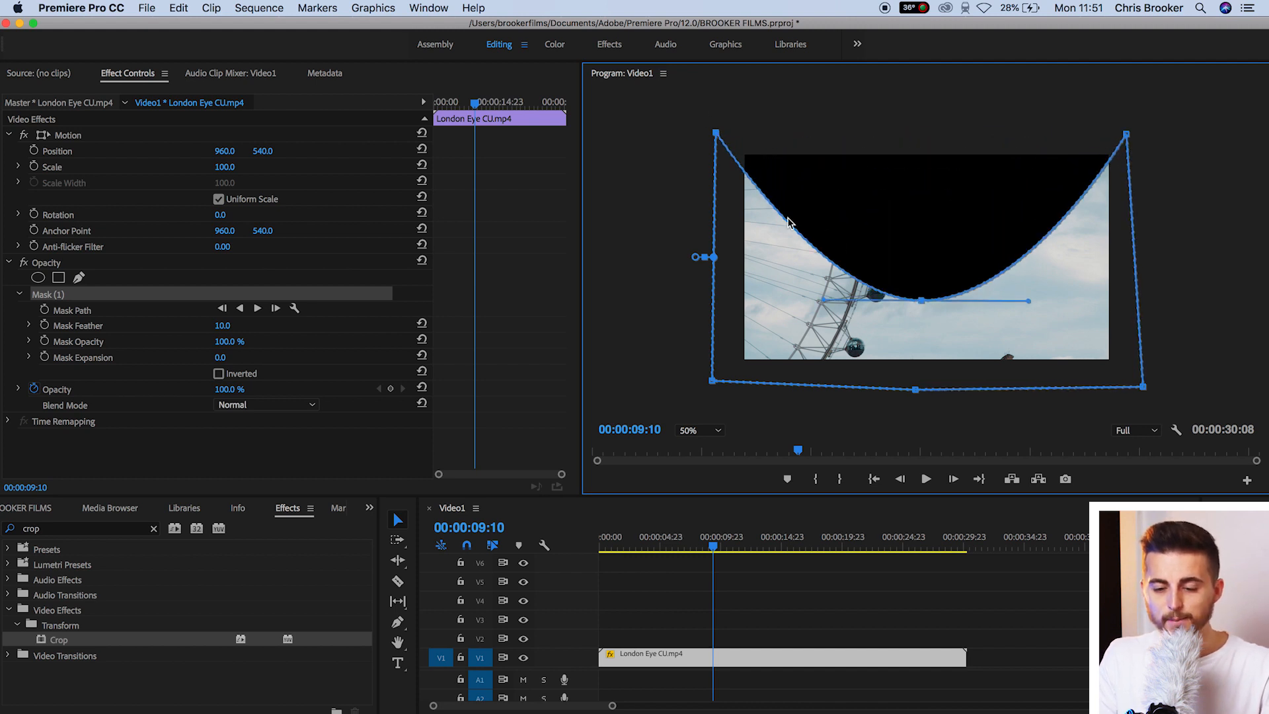
mouse_move(692, 85)
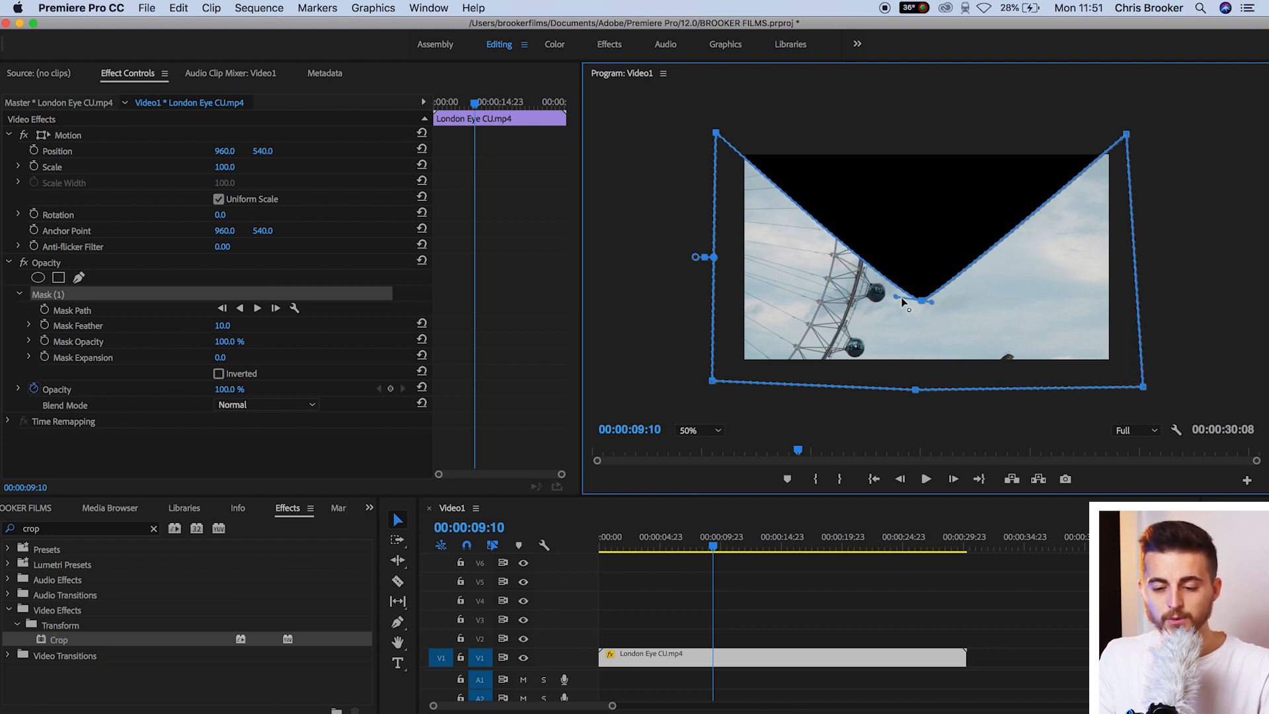
Pull Bezier handles from the new top-edge point into a downward curve, then deselect
drag(915, 301, 931, 310)
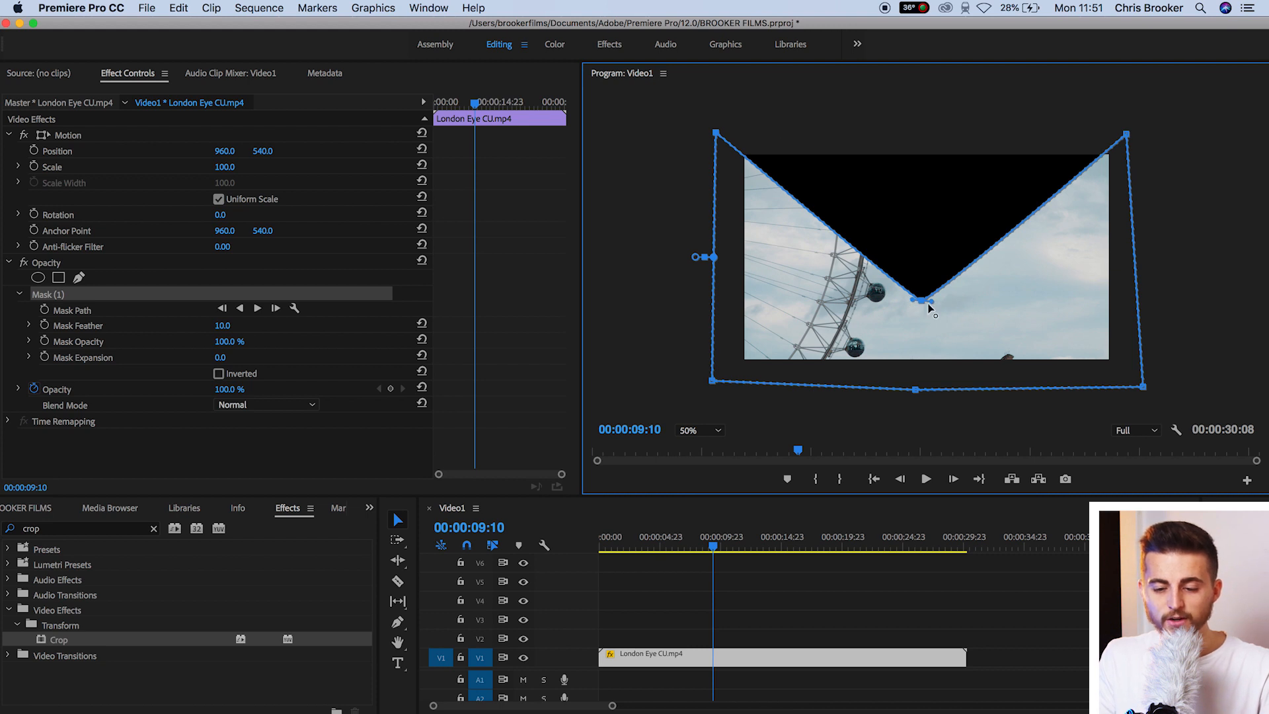
drag(923, 302, 1055, 292)
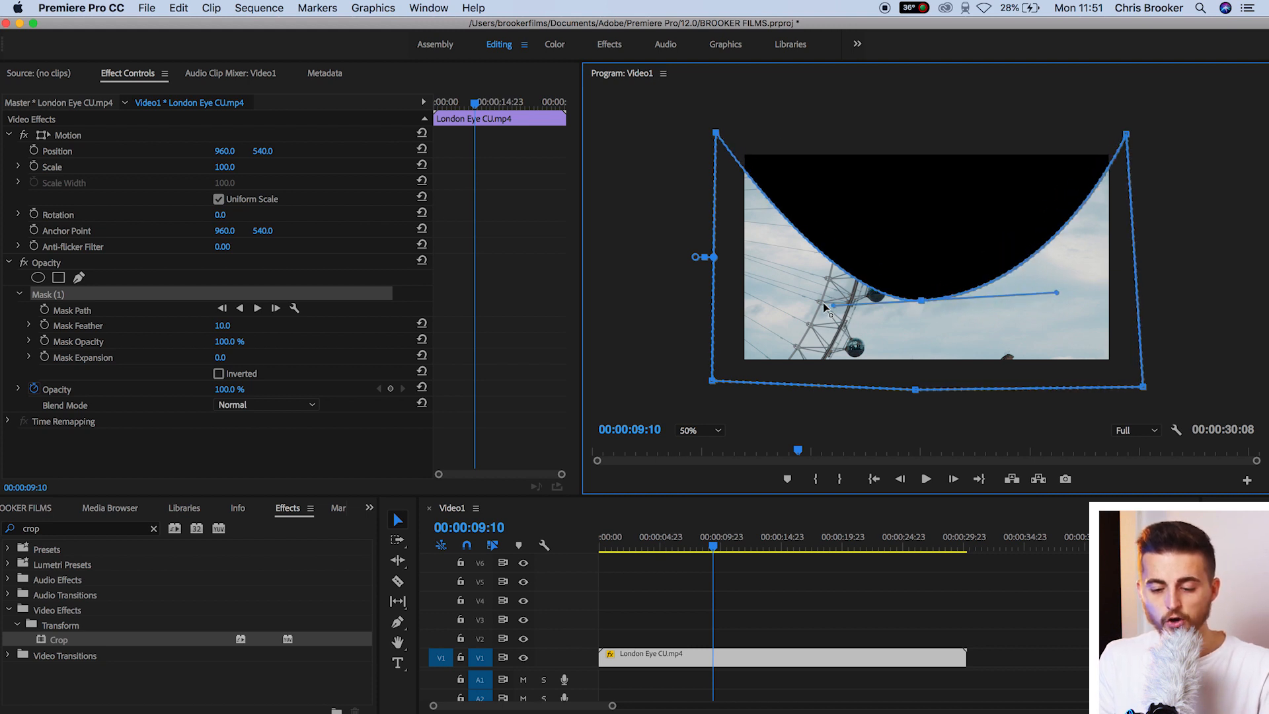
click(827, 597)
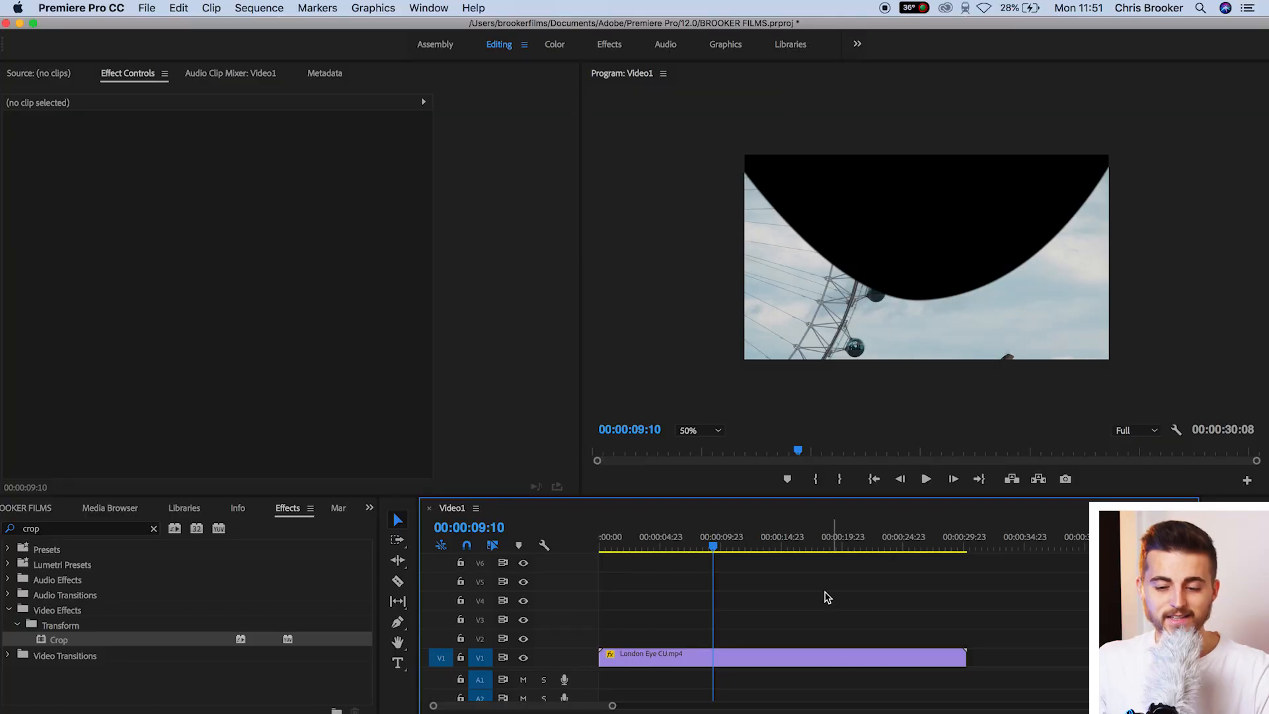